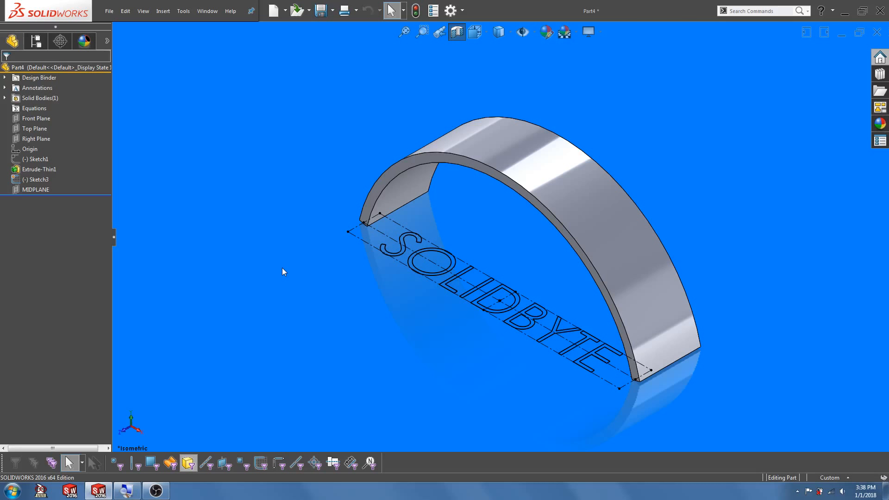
- With the SOLIDBYTE sketch (Sketch3) selected, search 'wrap' to launch the Wrap command
left_click(35, 179)
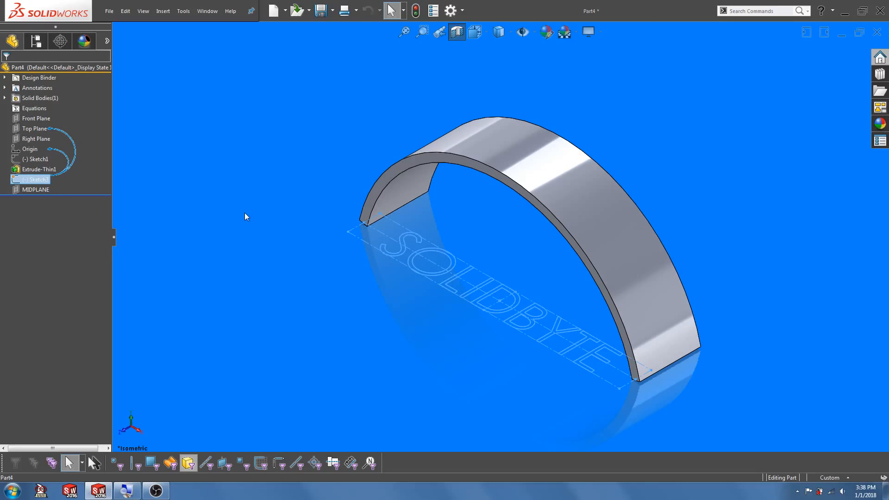
mouse_move(655, 135)
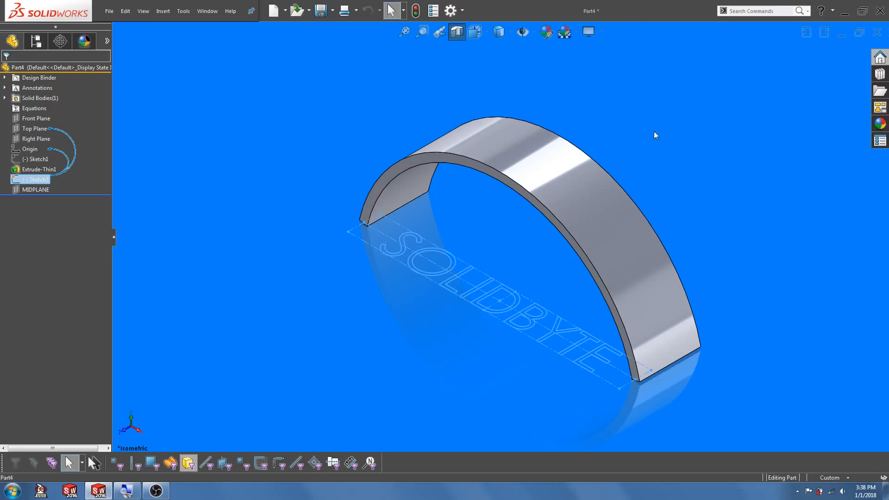
left_click(760, 11)
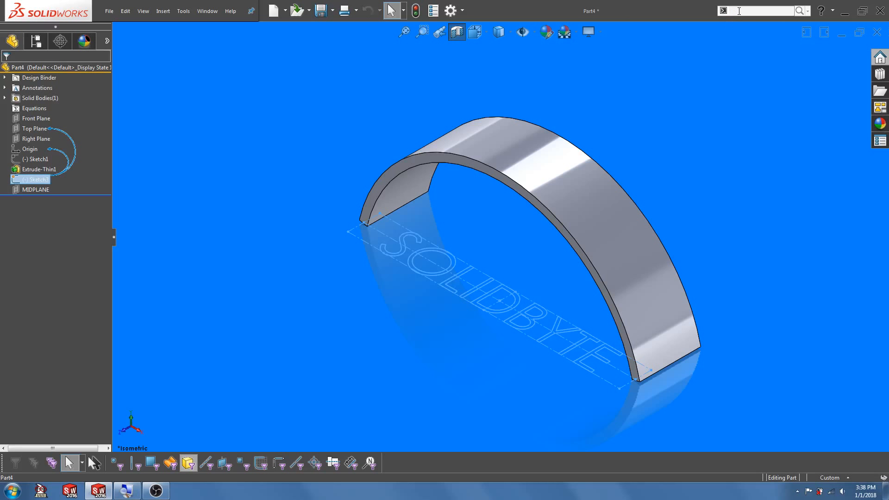
type("wrap")
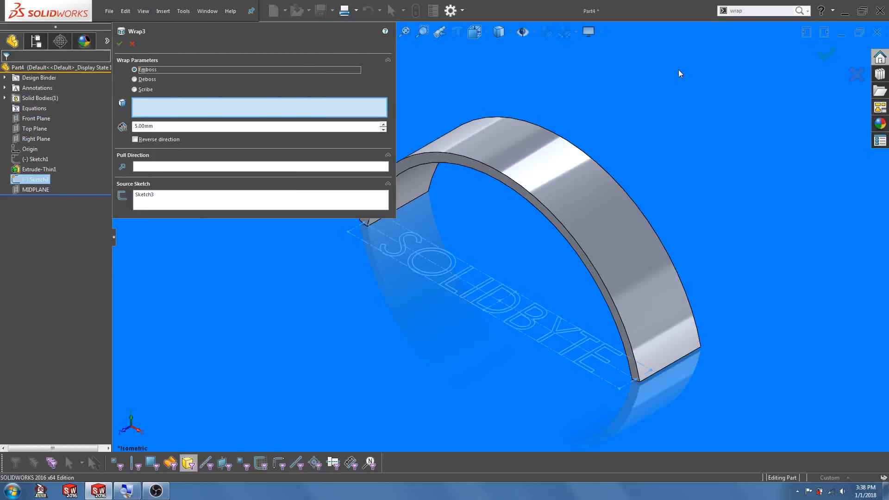
mouse_move(270, 110)
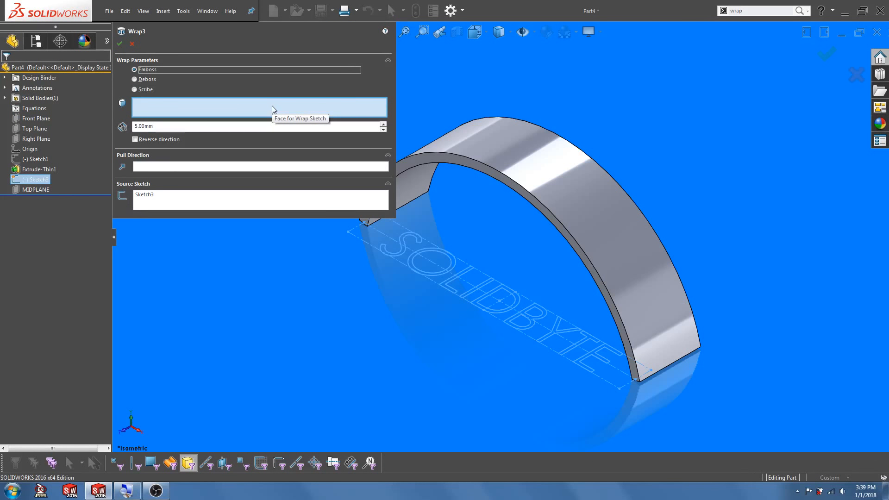
mouse_move(266, 110)
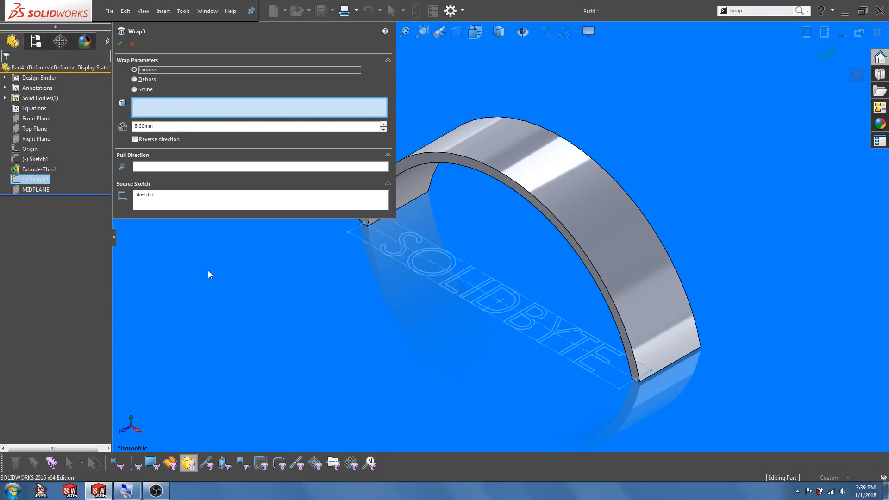
mouse_move(301, 287)
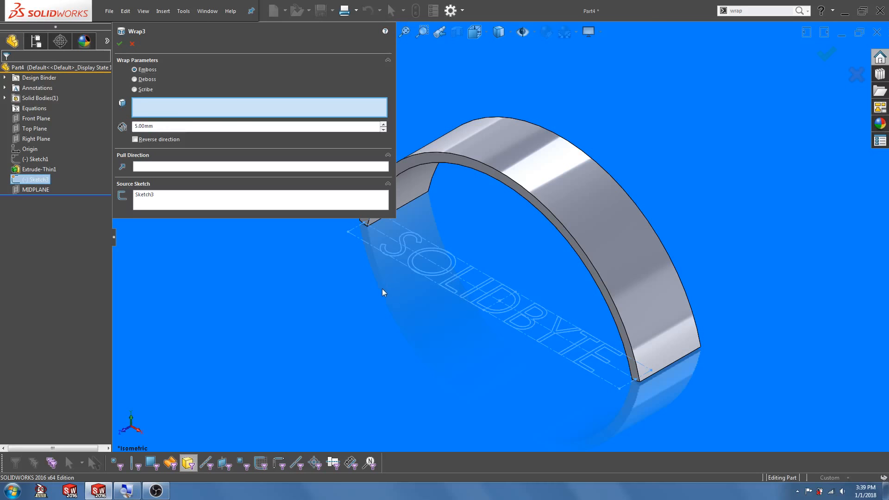
mouse_move(565, 179)
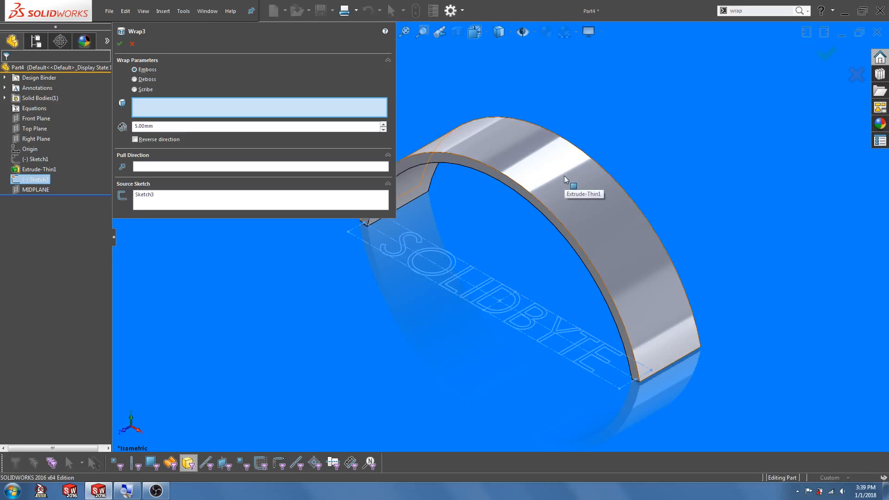
- Wrap SOLIDBYTE onto the outer curved face of Extrude-Thin1 and accept the emboss
left_click(566, 180)
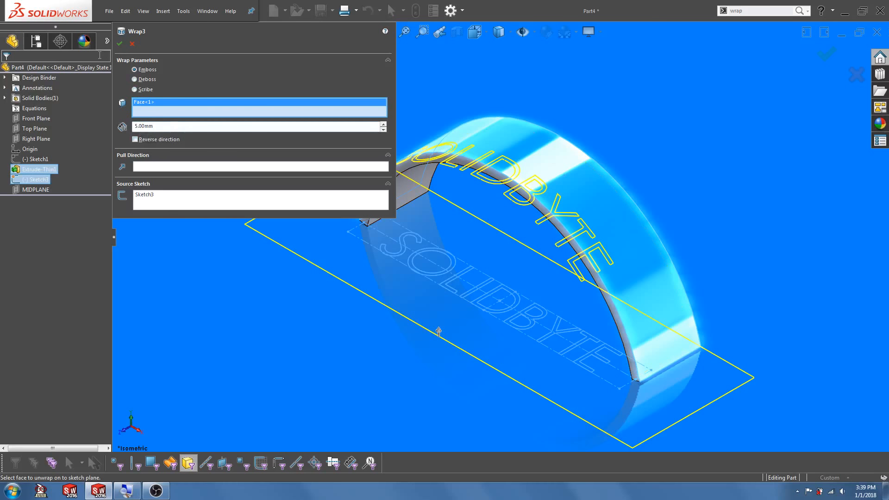
left_click(124, 44)
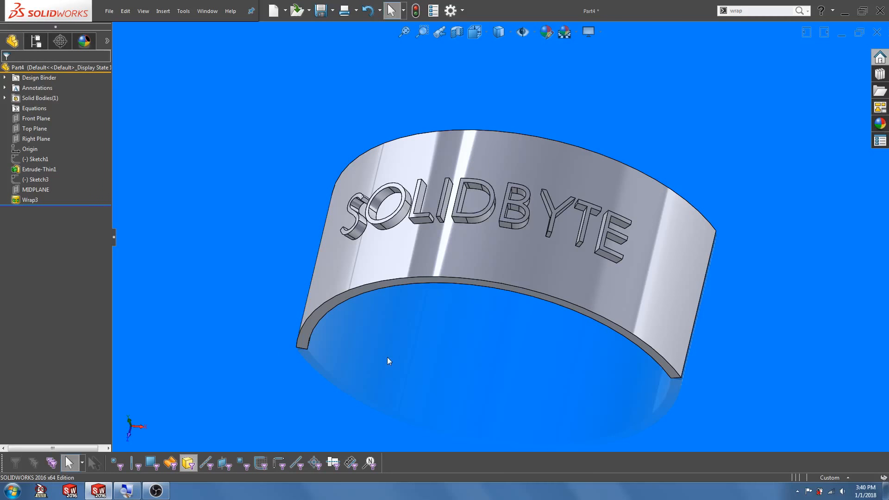
mouse_move(242, 264)
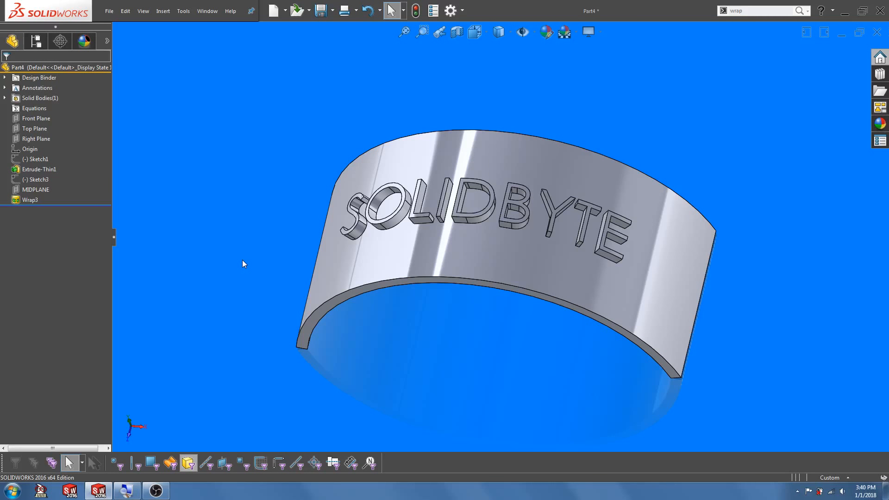
mouse_move(253, 268)
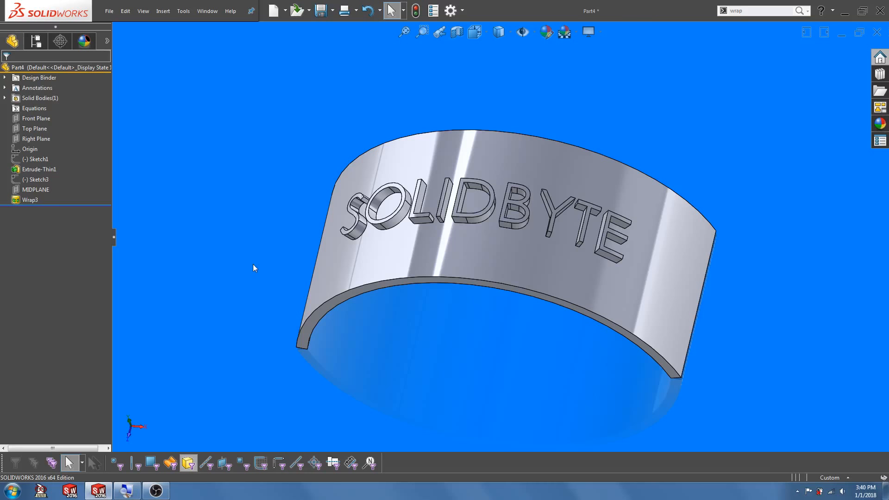
left_click(36, 190)
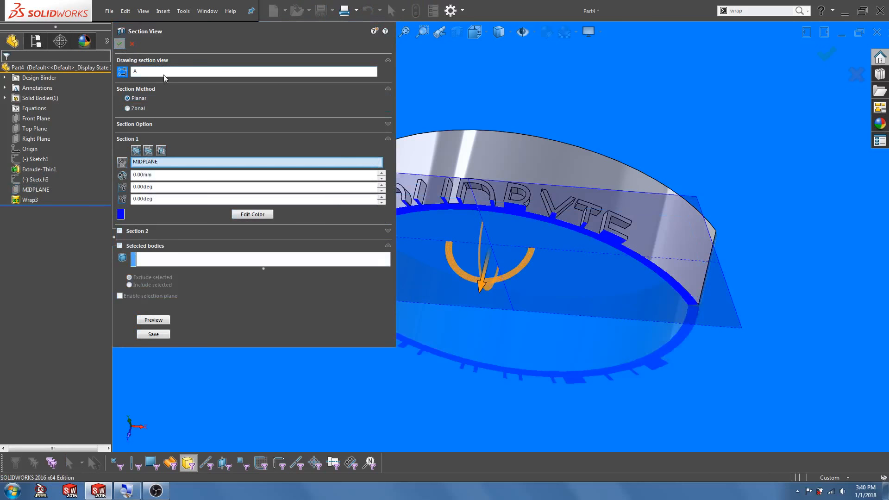
left_click(121, 43)
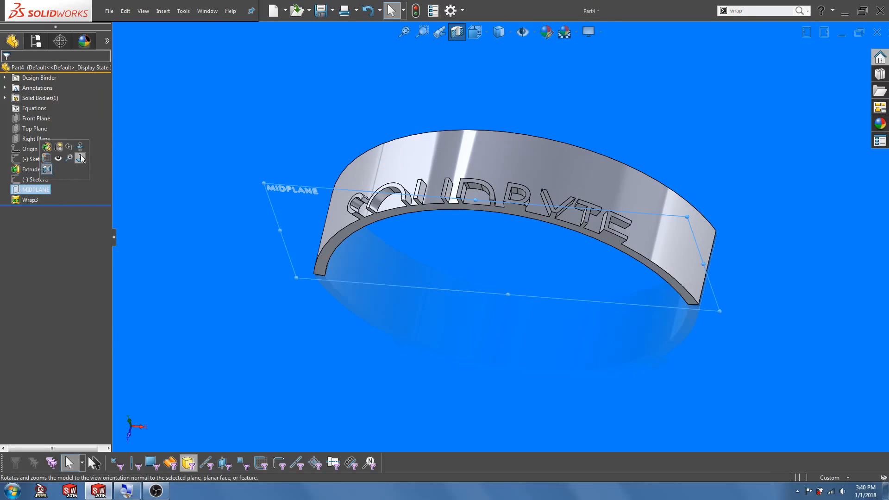
left_click(80, 158)
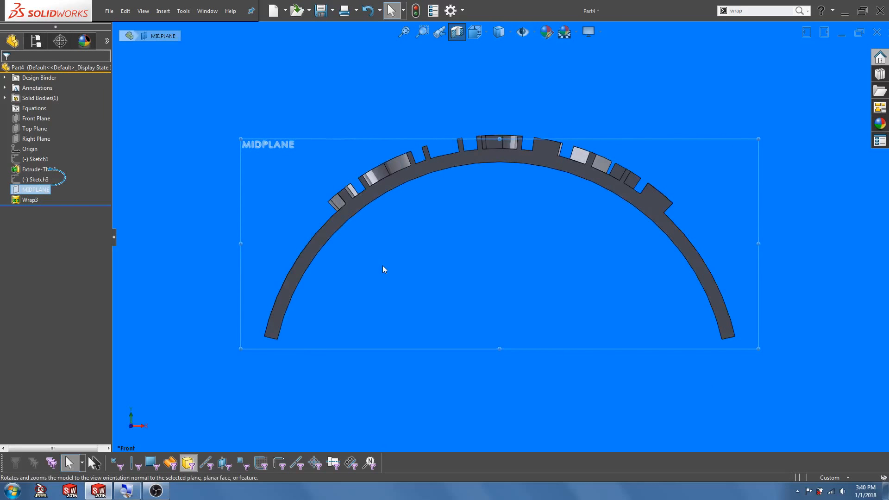
mouse_move(399, 256)
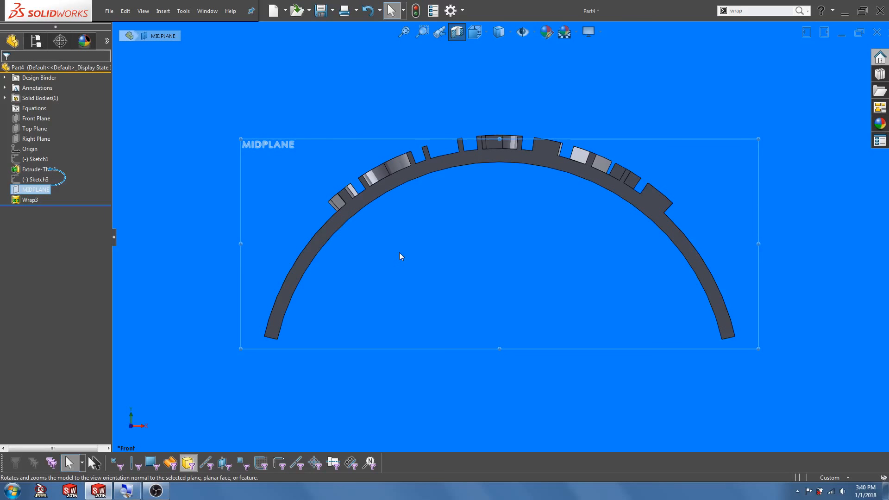
mouse_move(329, 214)
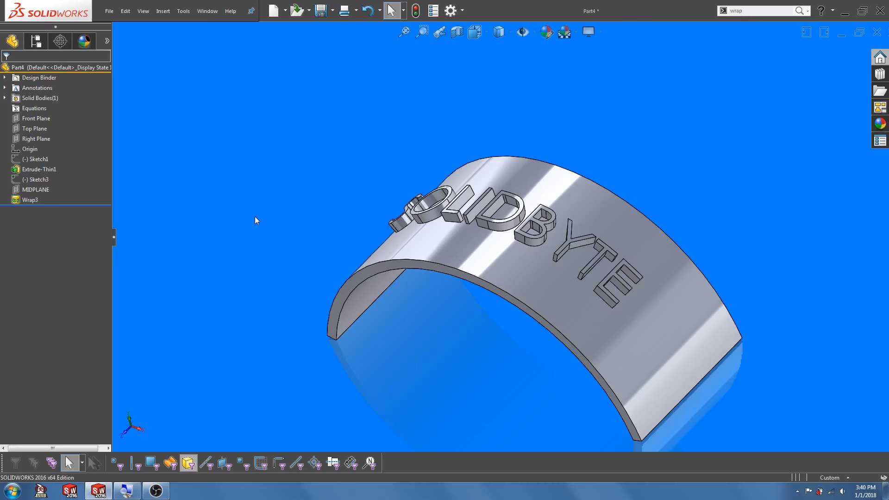
- Edit Wrap3 to use Top Plane as its pull direction, then pick the midplane
left_click(30, 200)
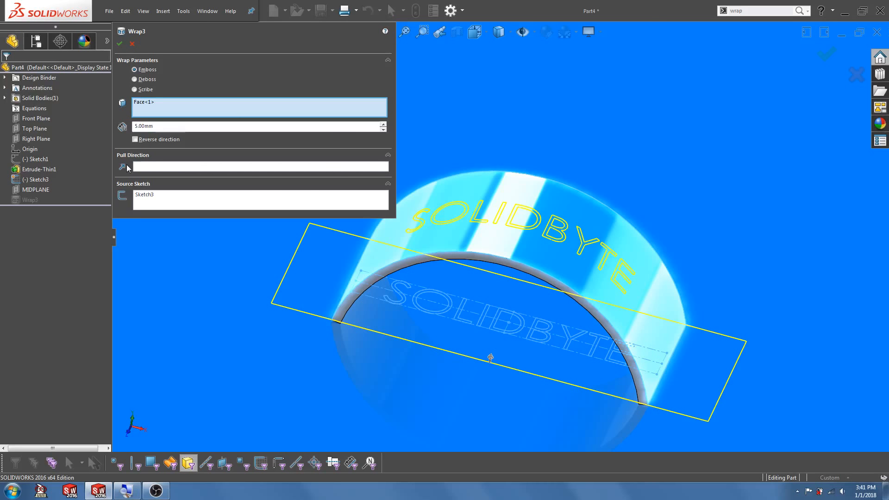
mouse_move(128, 168)
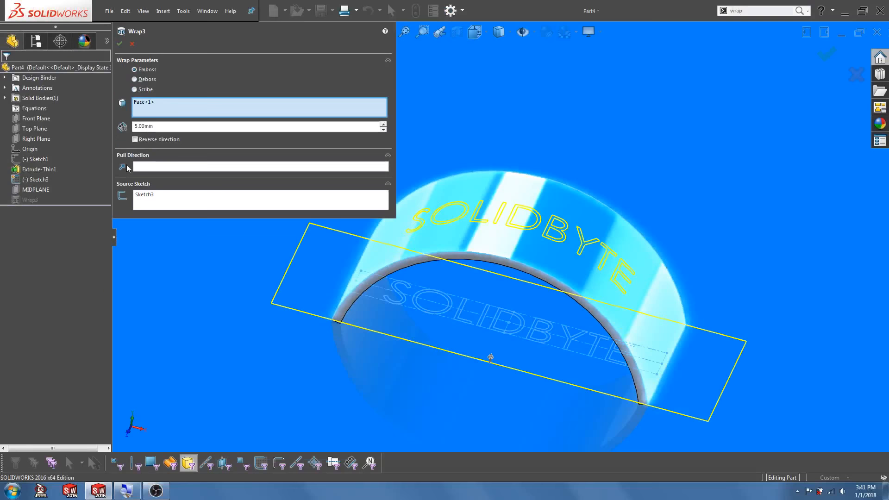
mouse_move(167, 270)
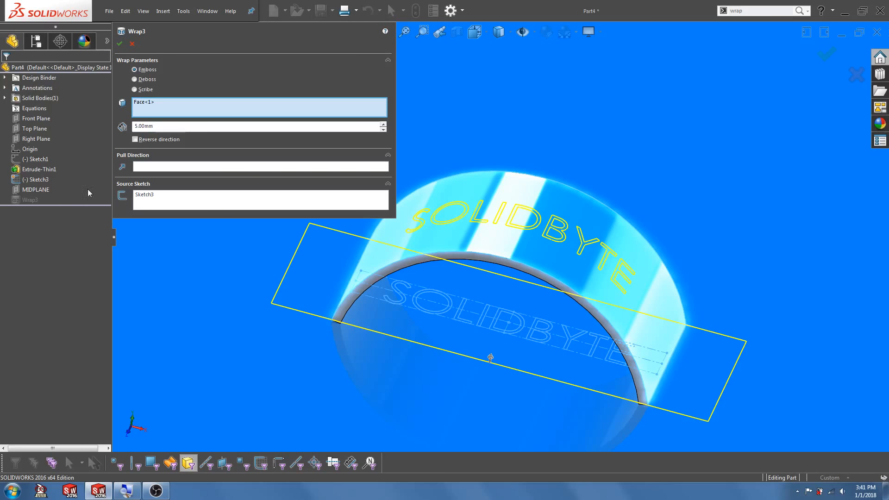
left_click(261, 166)
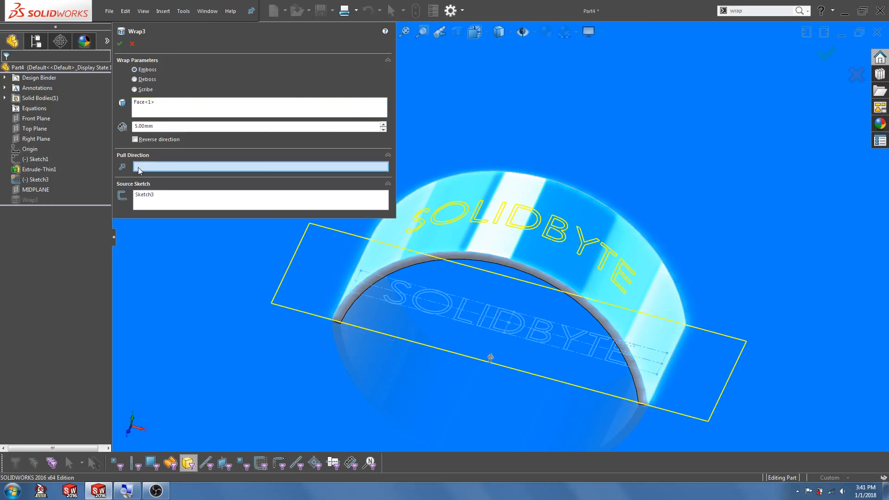
left_click(34, 128)
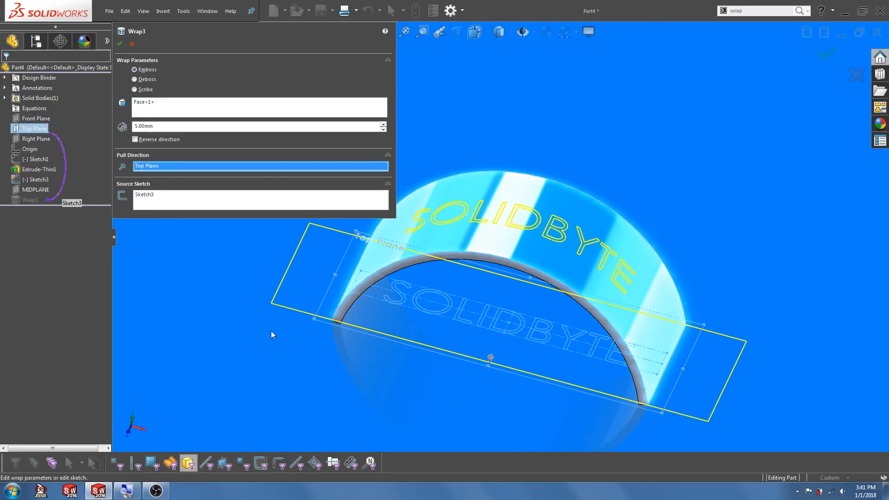
mouse_move(239, 279)
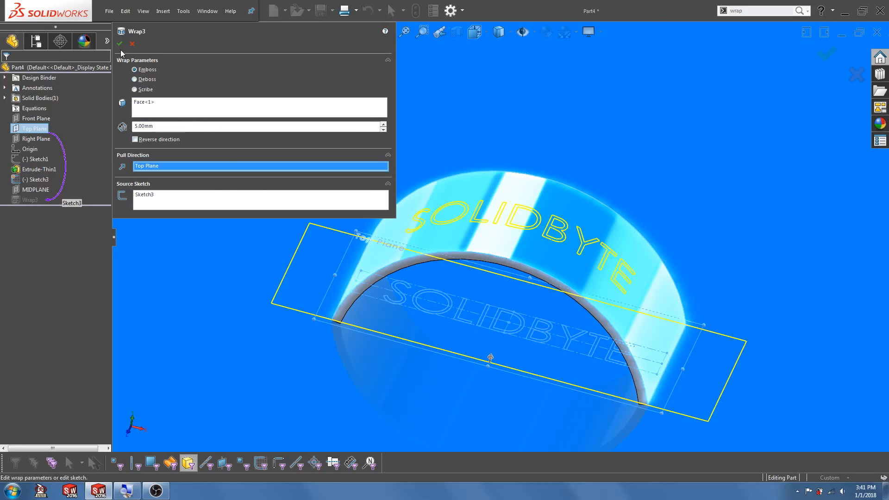
left_click(122, 43)
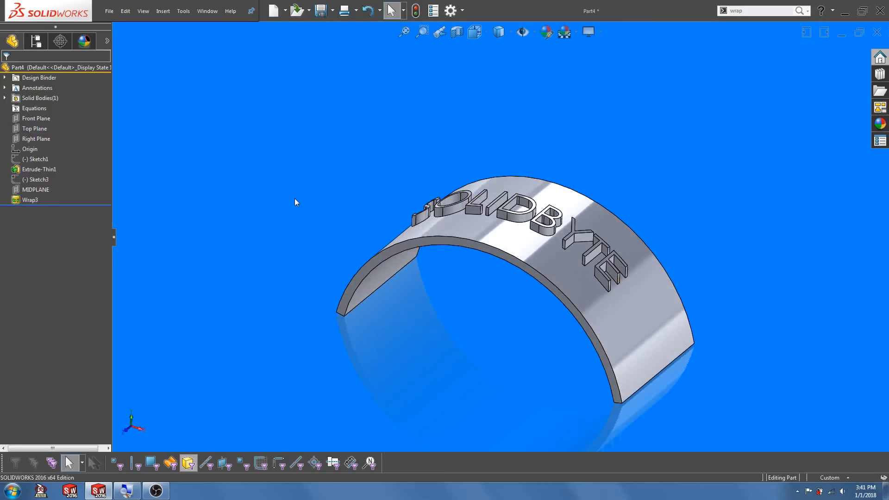
left_click(35, 190)
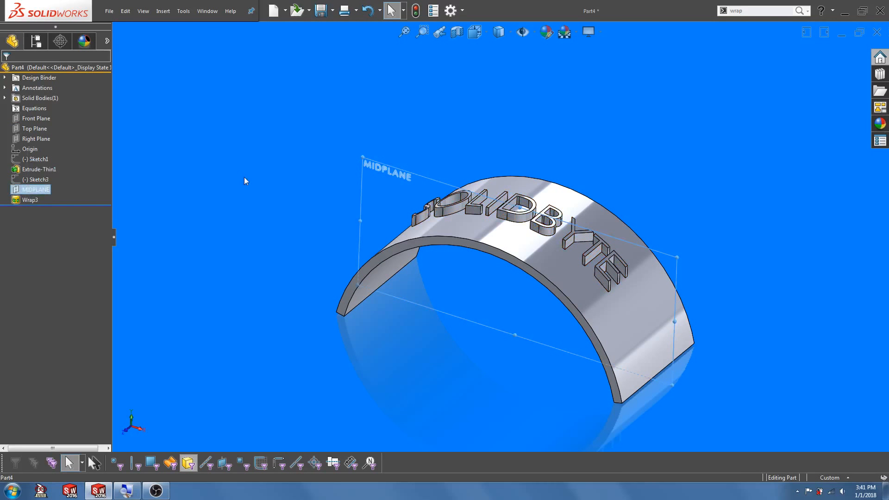
left_click(455, 32)
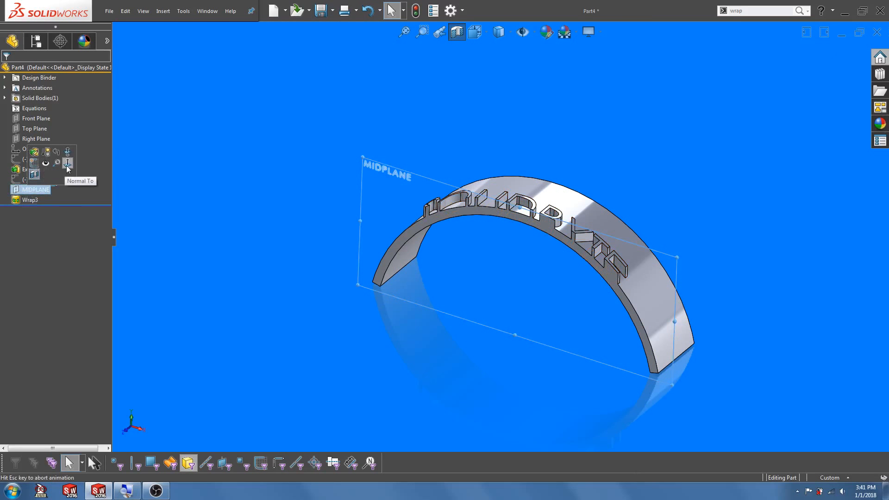
left_click(67, 164)
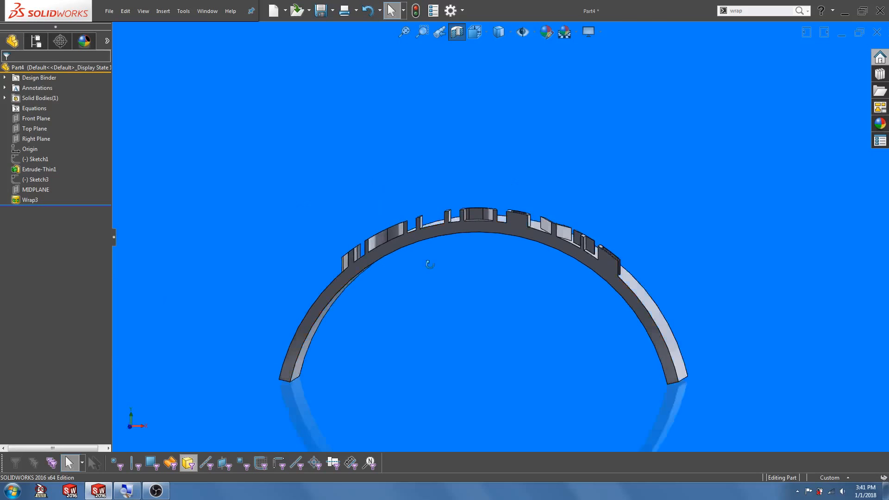
left_click_drag(429, 264, 434, 292)
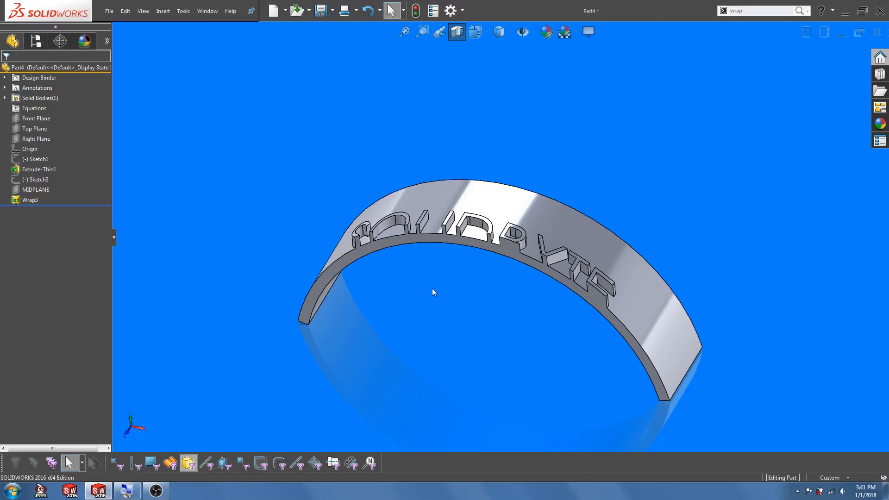